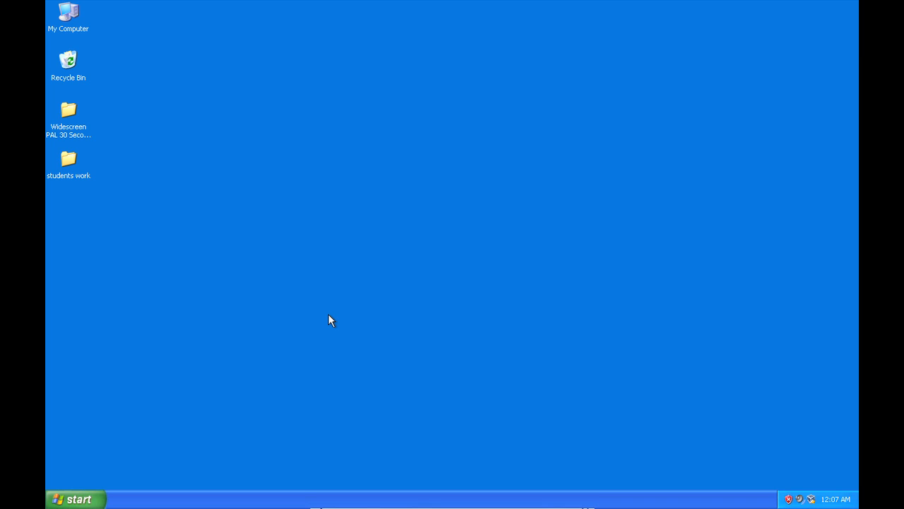
pyautogui.moveTo(208, 238)
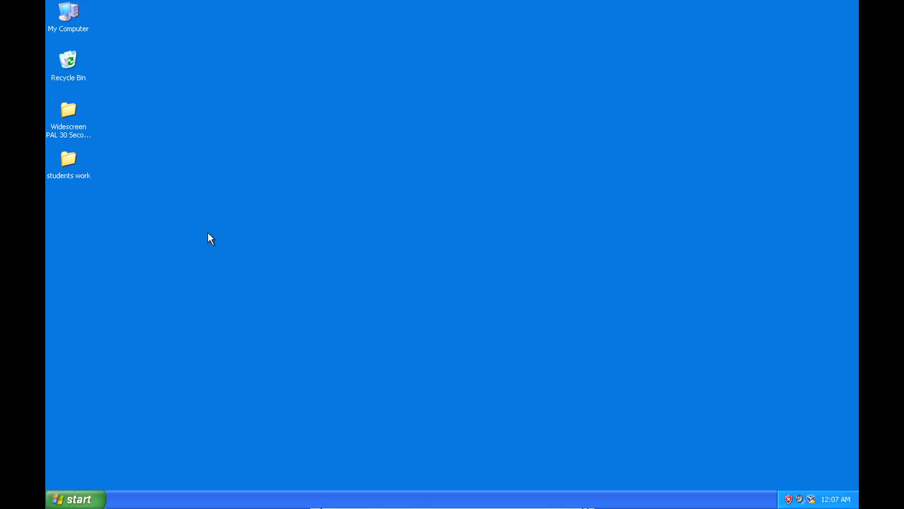
# Open the students work folder and select student work.prproj.
pyautogui.doubleClick(68, 158)
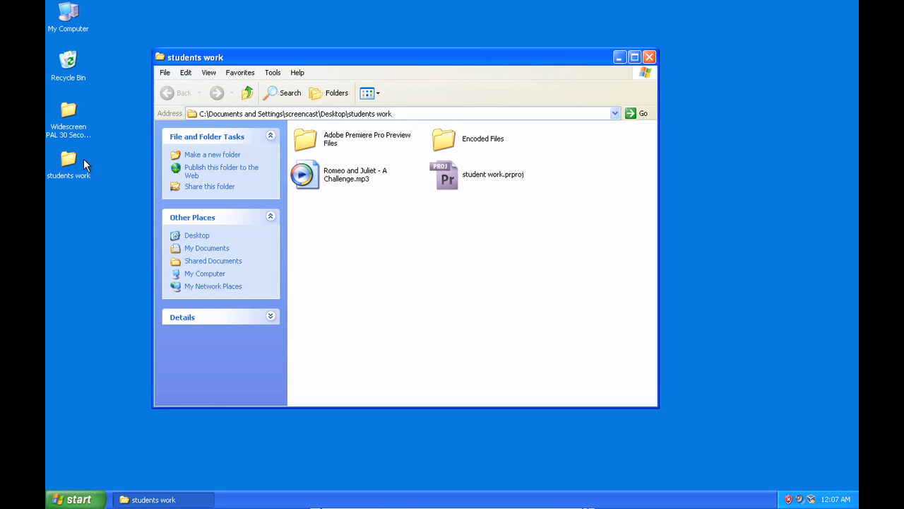
pyautogui.click(445, 175)
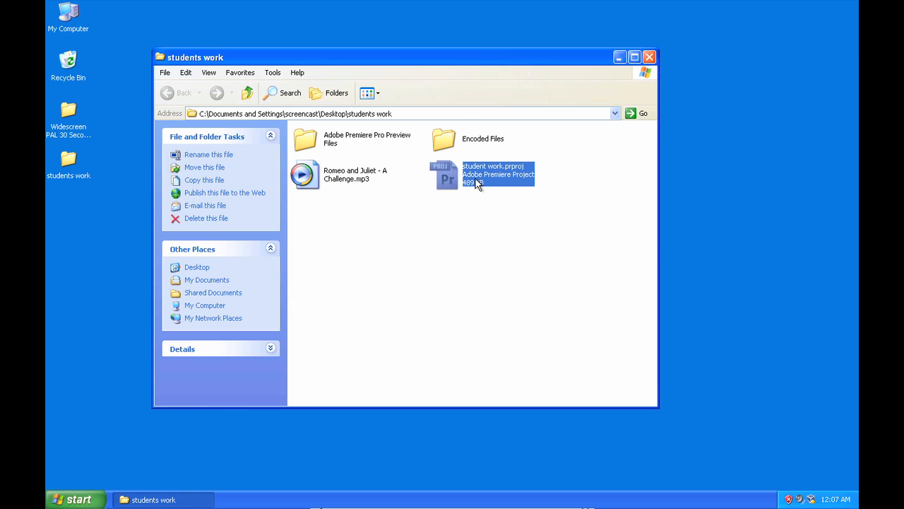
# Launch student work.prproj in Premiere Pro, cancelling the missing-file prompt.
pyautogui.doubleClick(499, 174)
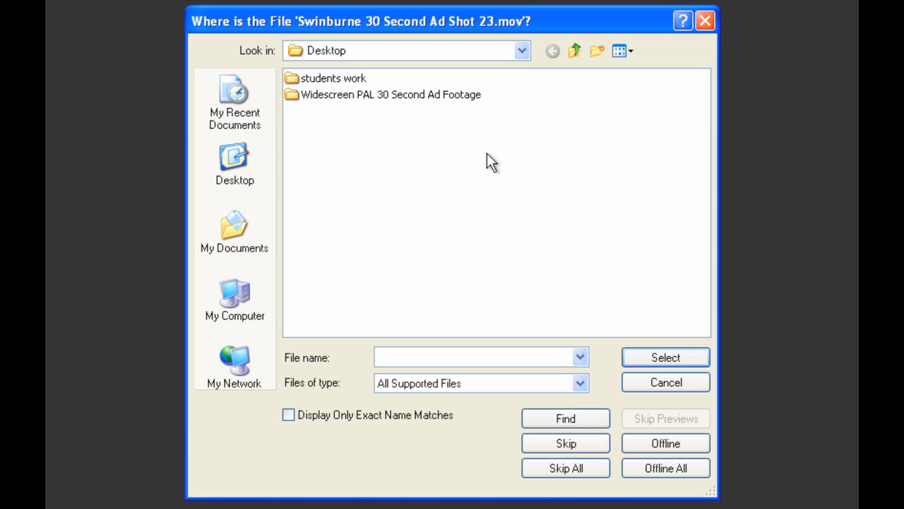
pyautogui.moveTo(558, 216)
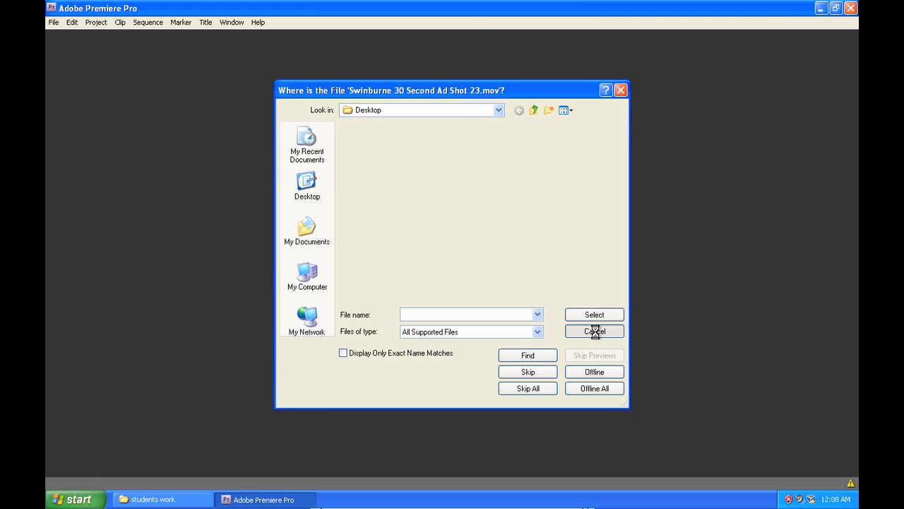
pyautogui.click(594, 331)
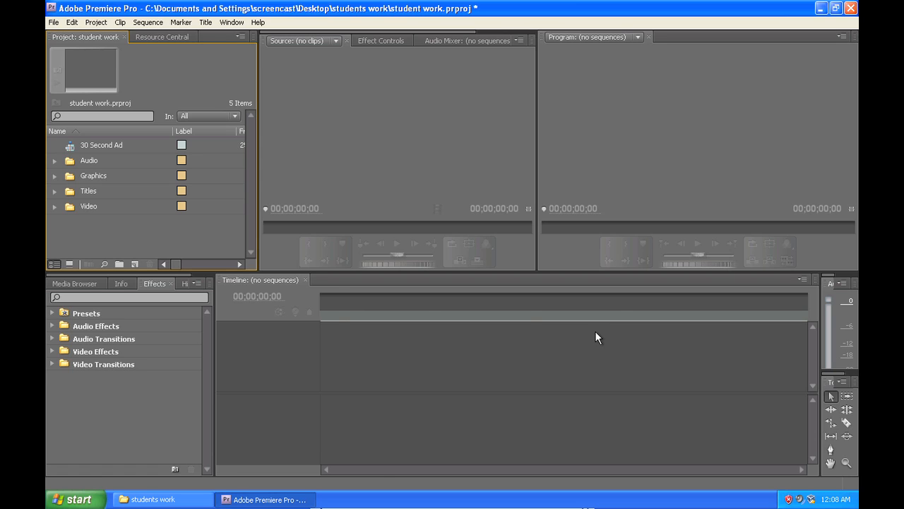
# View the Media Offline 30 Second Ad sequence, then quit Premiere without saving.
pyautogui.doubleClick(101, 145)
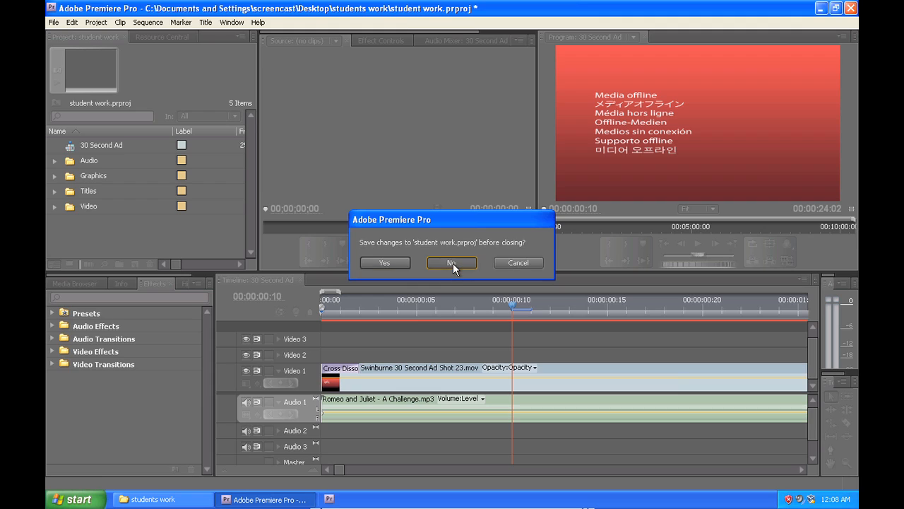
pyautogui.click(452, 263)
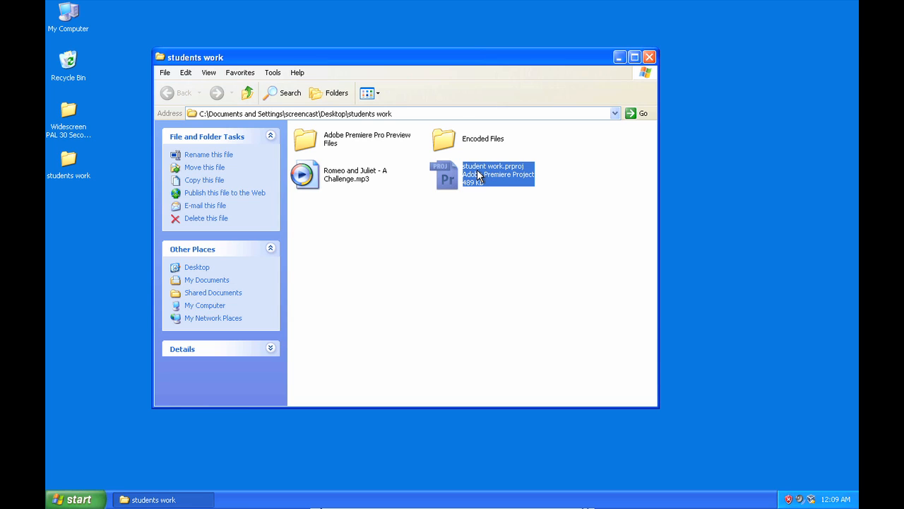
# Reopen the project and relink Shot 23.mov from the Widescreen PAL 30 Second Ad Footage folder.
pyautogui.doubleClick(498, 175)
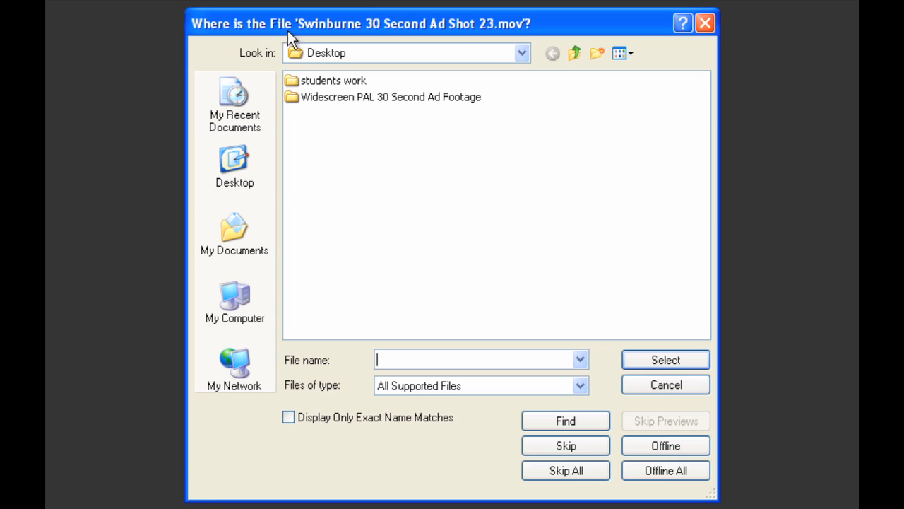
pyautogui.moveTo(453, 97)
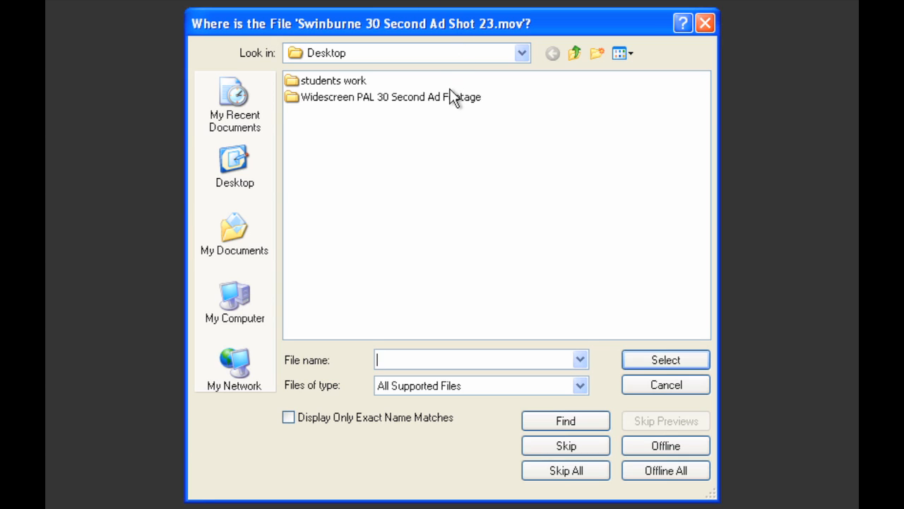
pyautogui.moveTo(427, 107)
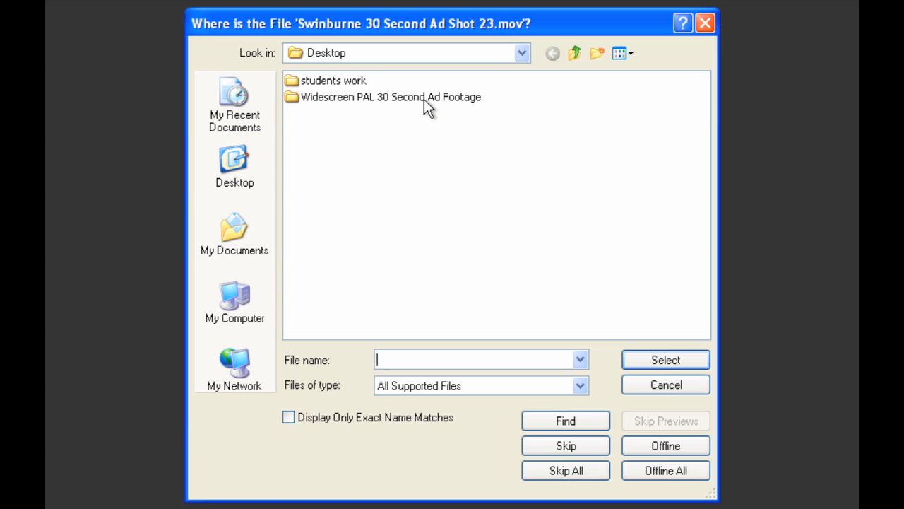
pyautogui.moveTo(391, 97)
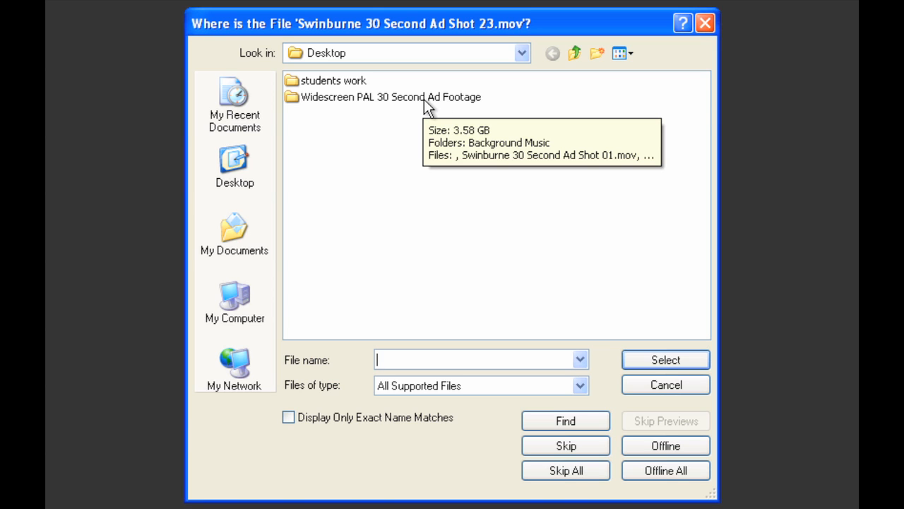
pyautogui.doubleClick(390, 96)
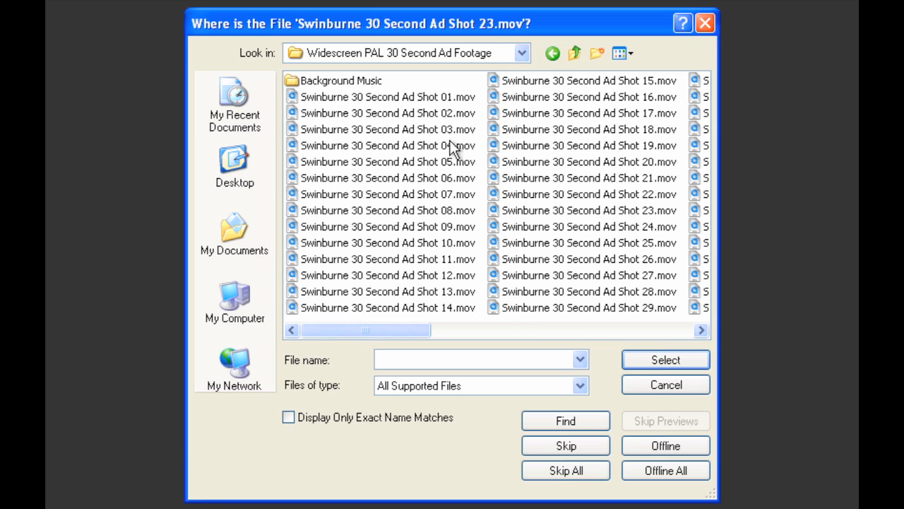
pyautogui.moveTo(631, 217)
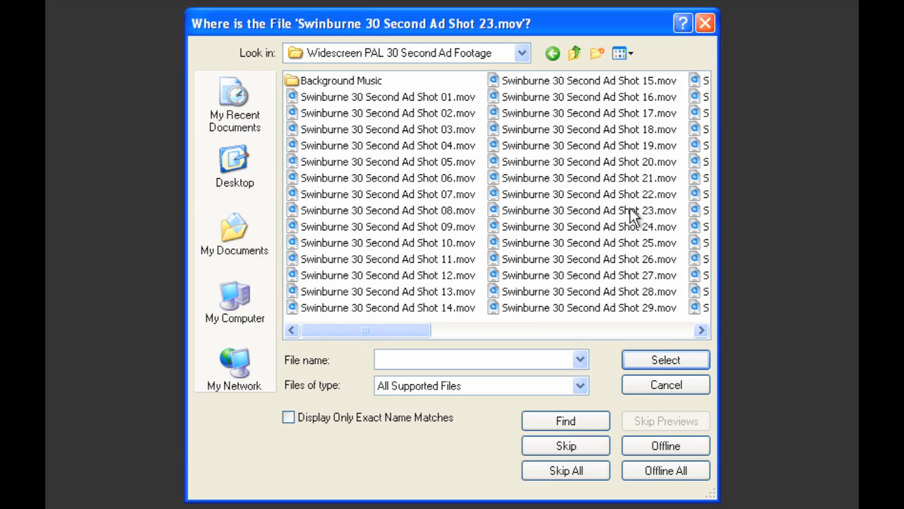
pyautogui.click(588, 210)
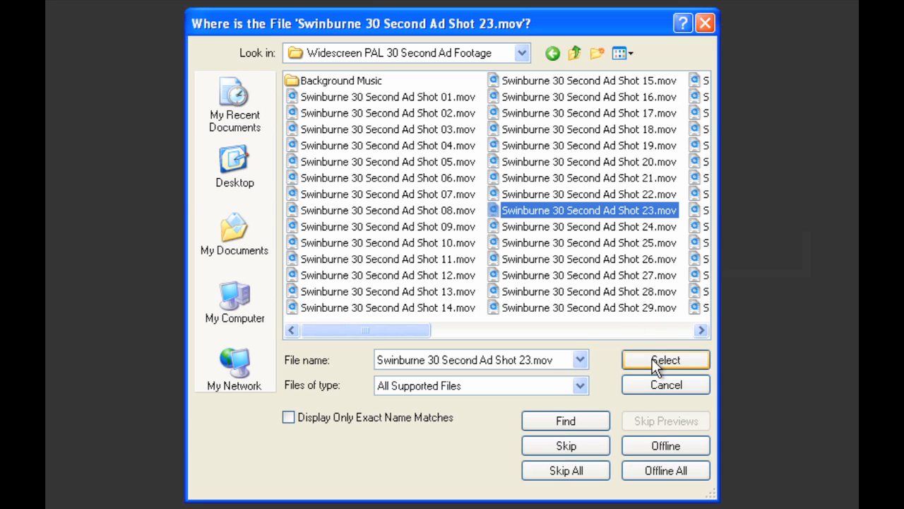
pyautogui.click(665, 360)
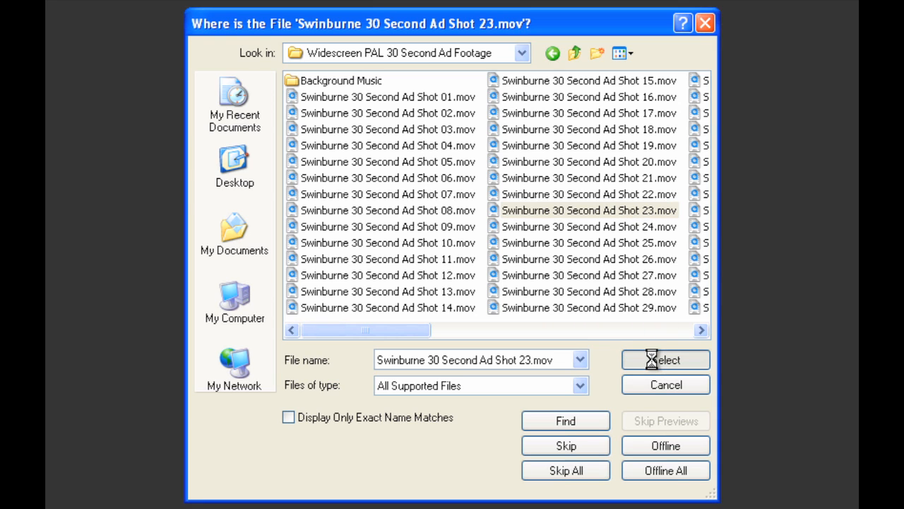
# Relink Romeo and Juliet - A Challenge.mp3 from the Desktop's students work folder.
pyautogui.click(665, 359)
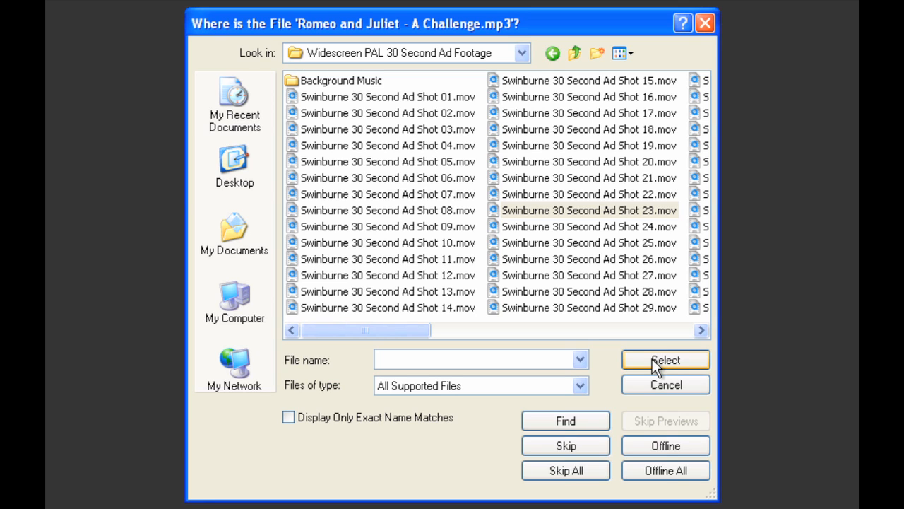
pyautogui.moveTo(446, 32)
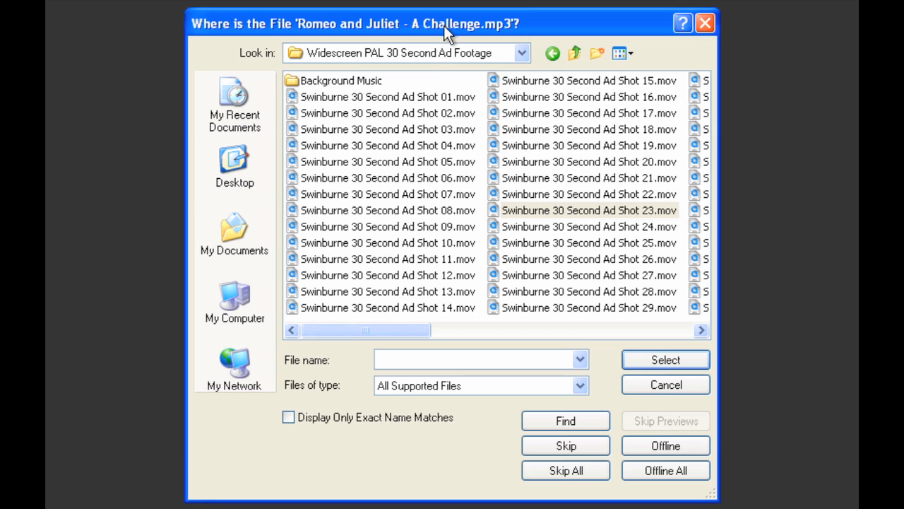
pyautogui.moveTo(434, 68)
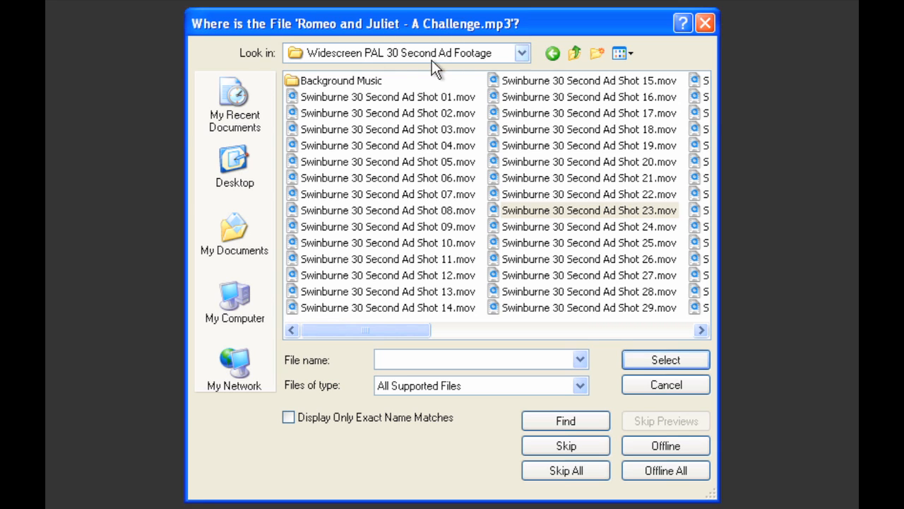
pyautogui.moveTo(343, 34)
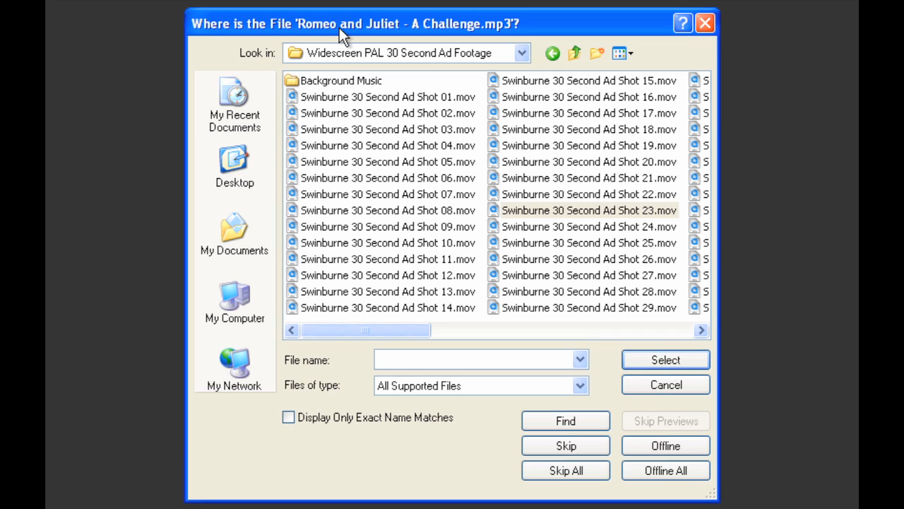
pyautogui.moveTo(411, 37)
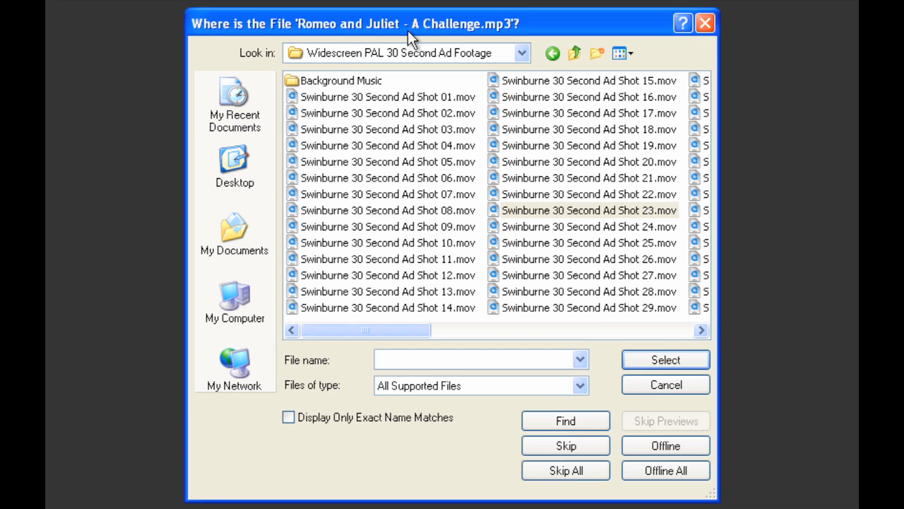
pyautogui.moveTo(431, 39)
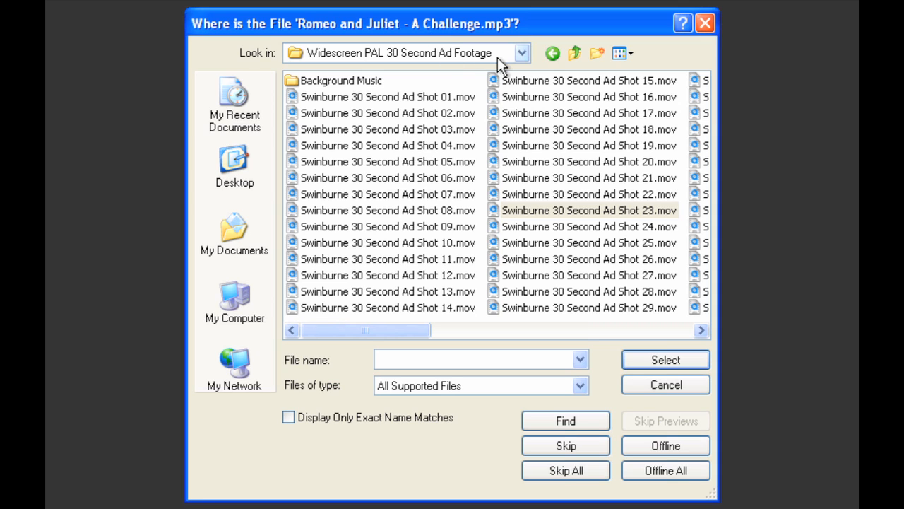
pyautogui.click(574, 53)
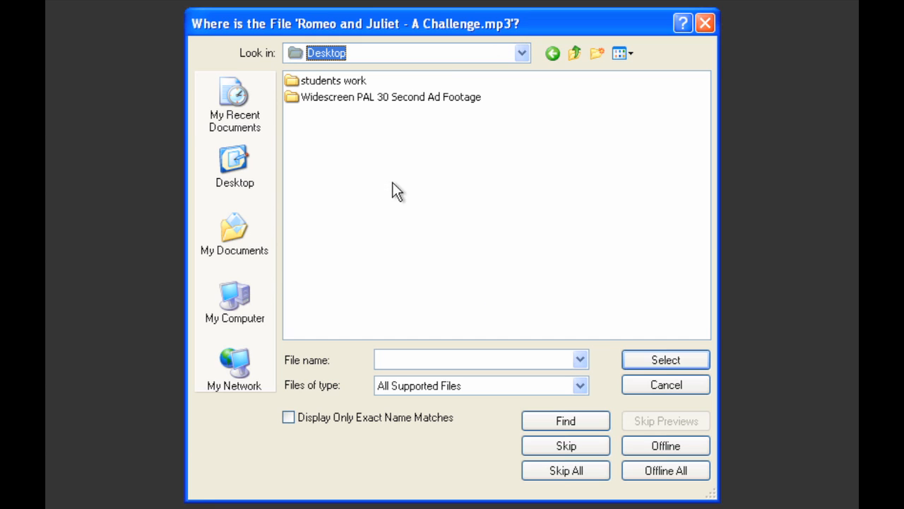
pyautogui.doubleClick(333, 80)
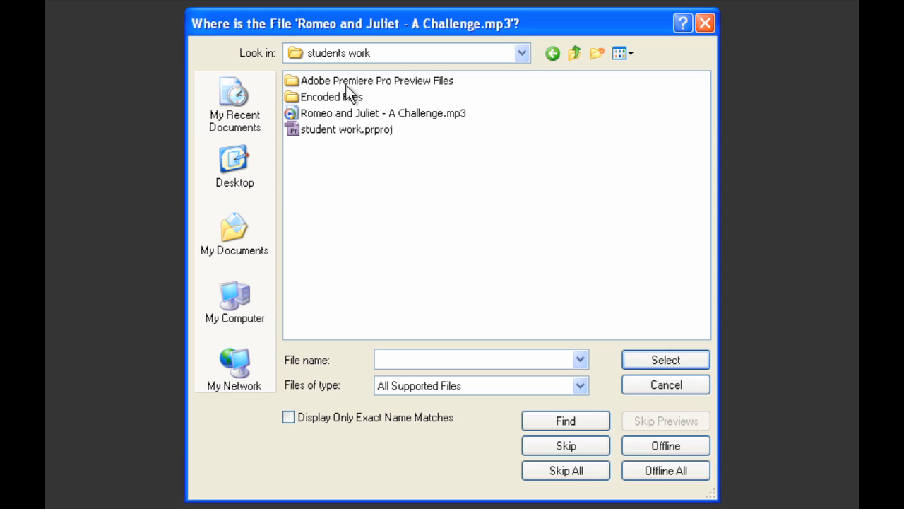
pyautogui.click(383, 113)
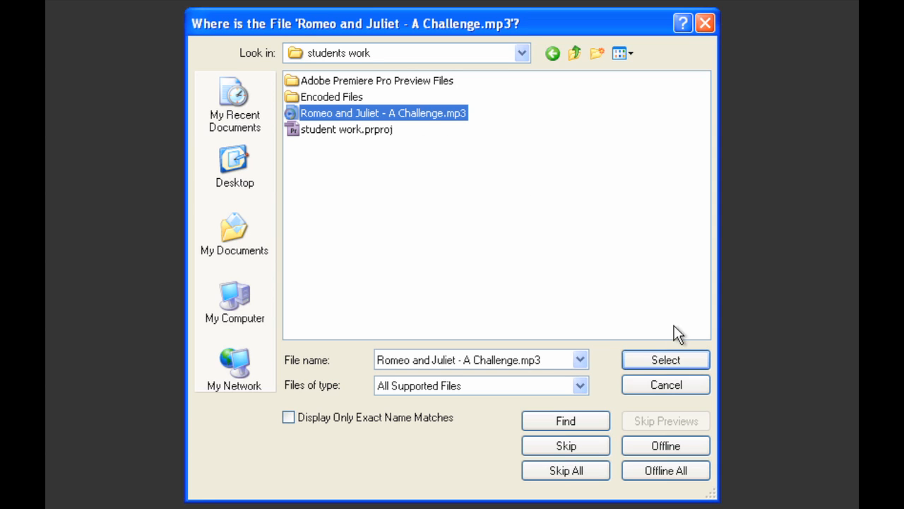
pyautogui.click(665, 359)
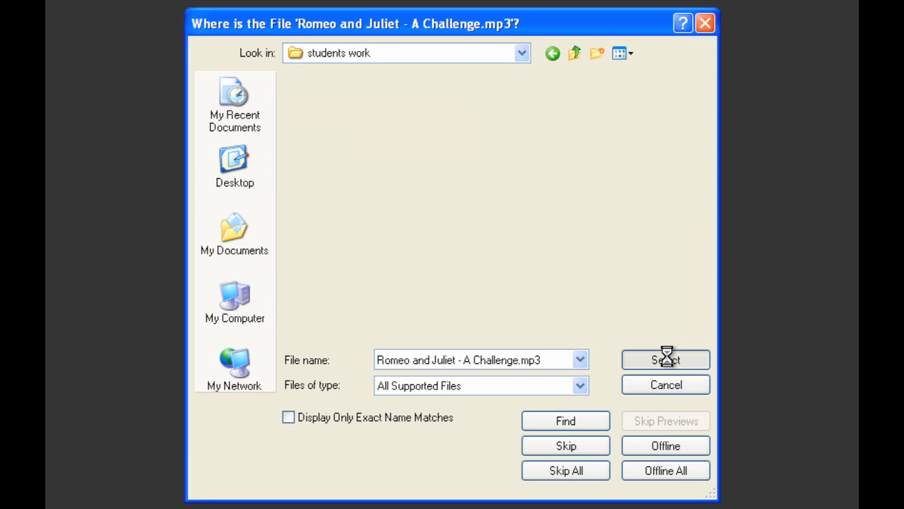
pyautogui.click(665, 360)
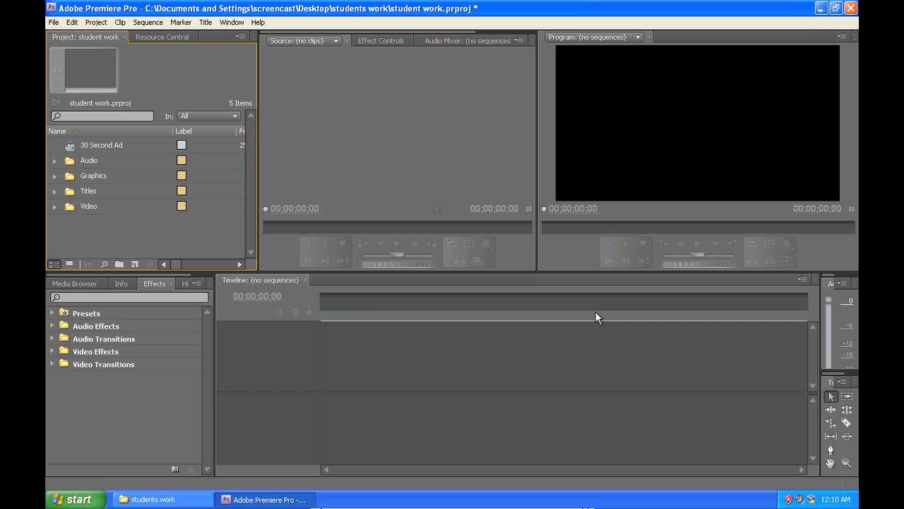
# Open the 30 Second Ad sequence and scrub the playhead to confirm footage plays.
pyautogui.doubleClick(101, 145)
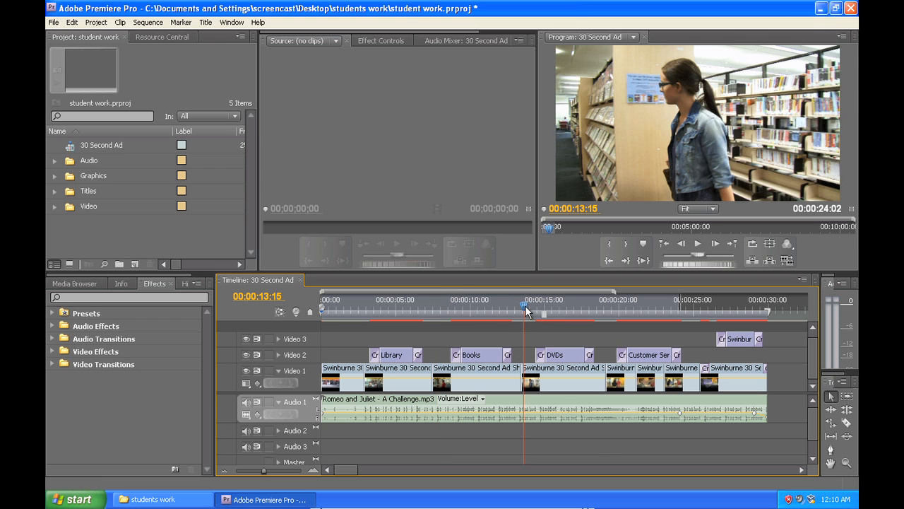
pyautogui.moveTo(526, 311); pyautogui.dragTo(604, 311)
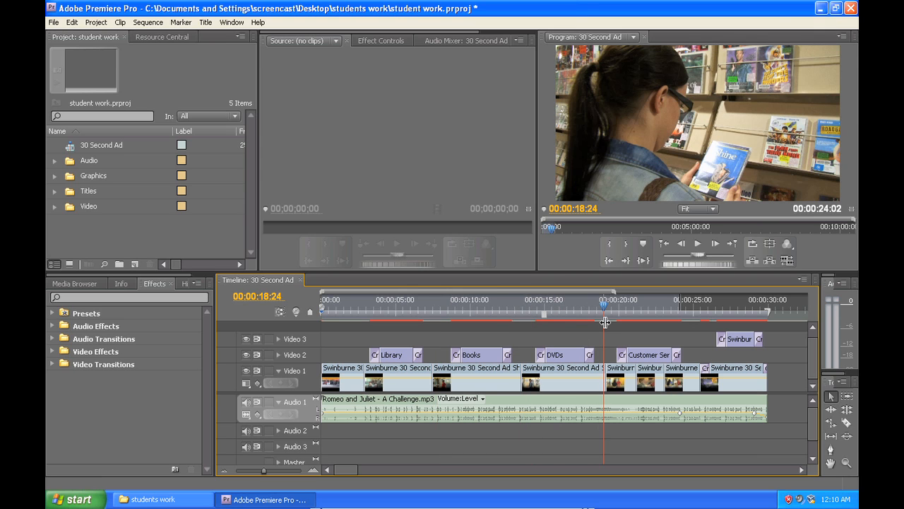